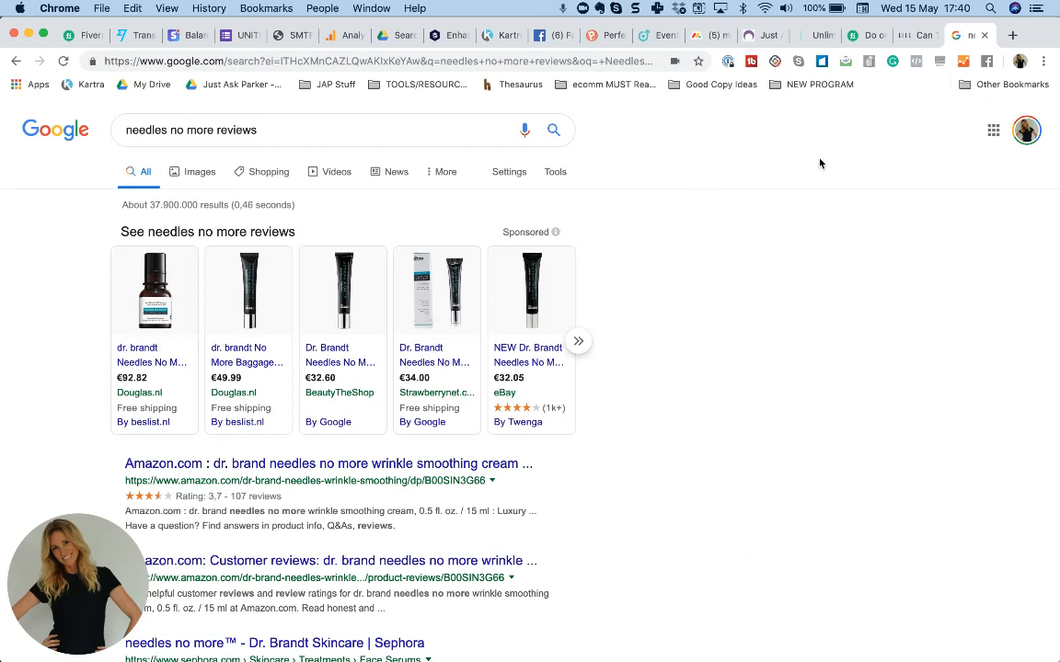
mouse_move(729, 162)
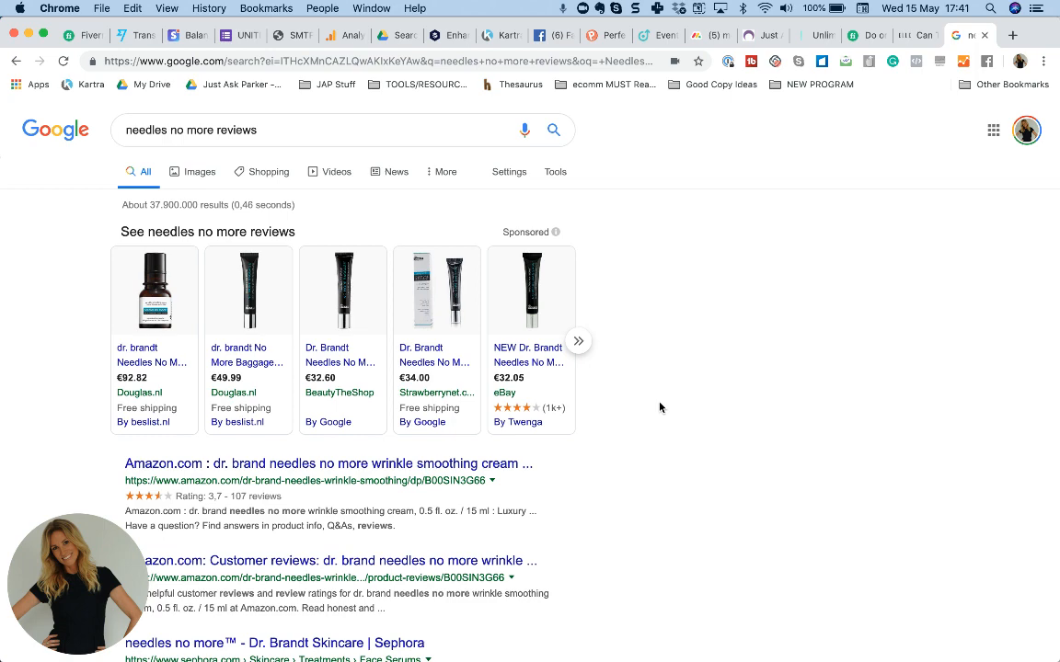
scroll(down, 3)
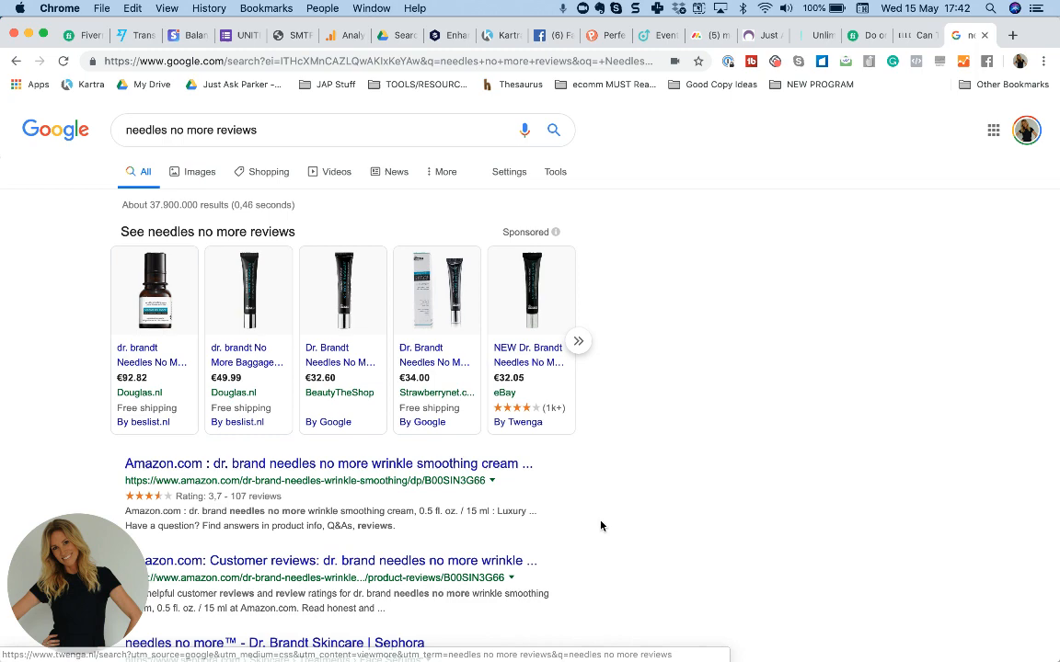
scroll(down, 3)
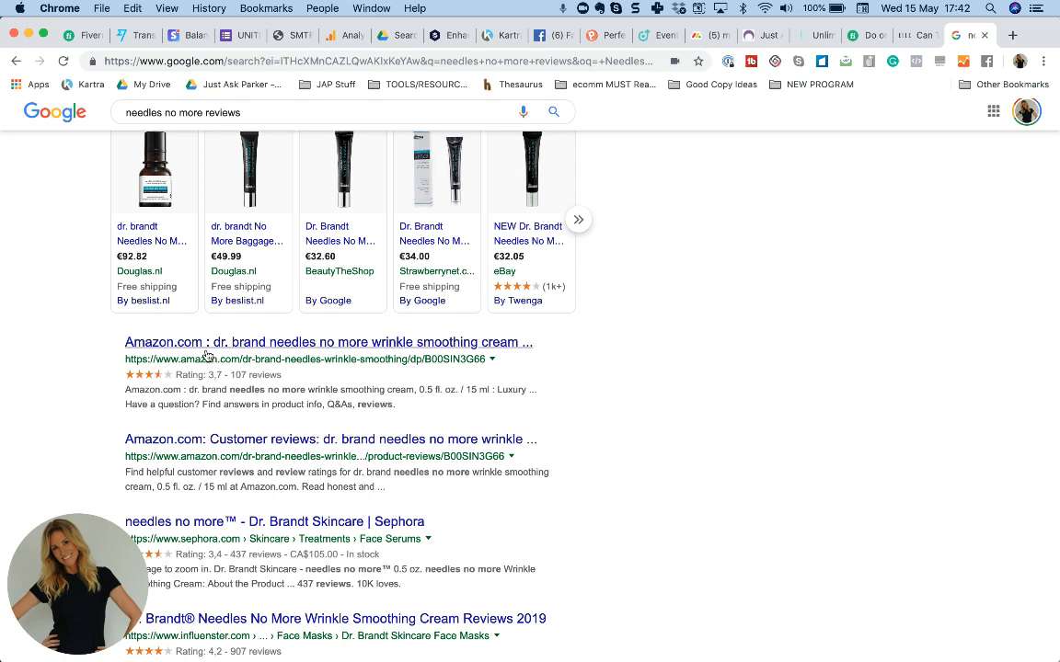
mouse_move(553, 376)
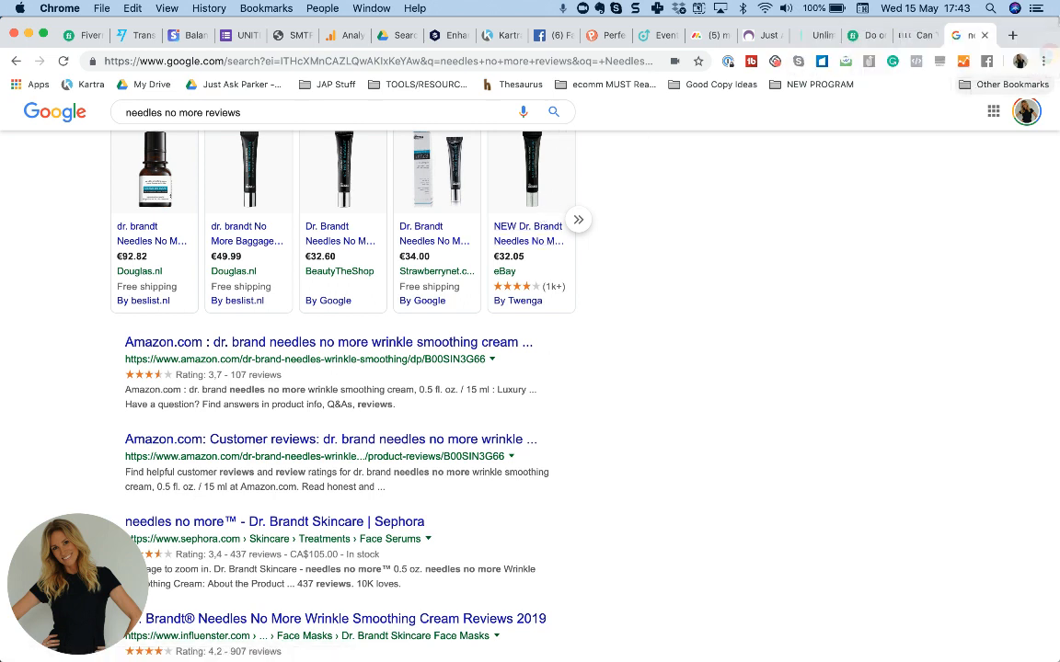
mouse_move(752, 344)
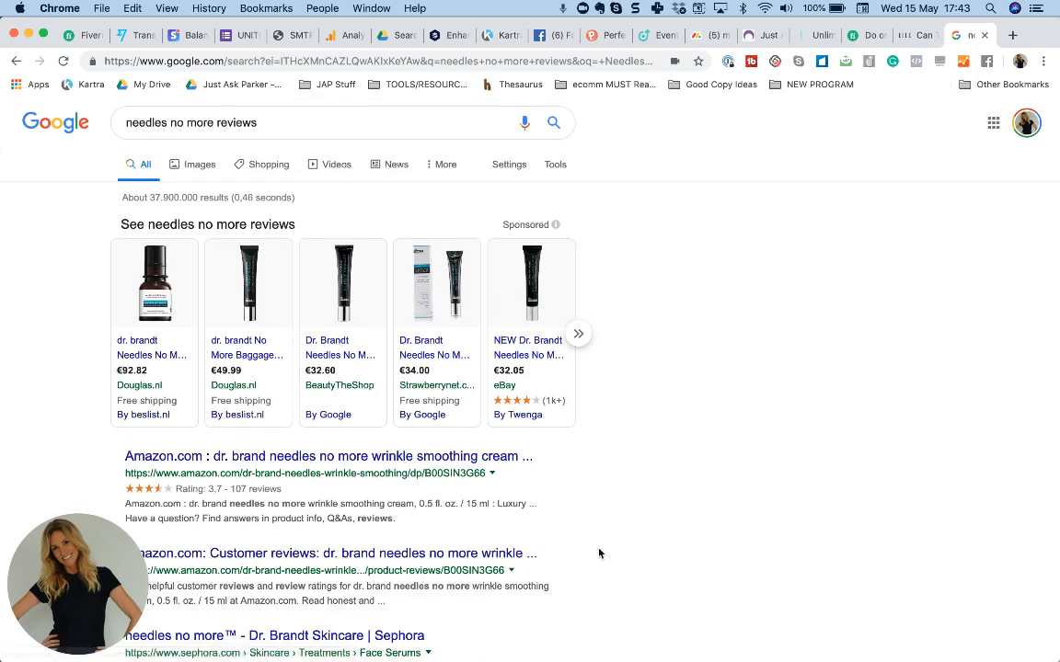
scroll(down, 3)
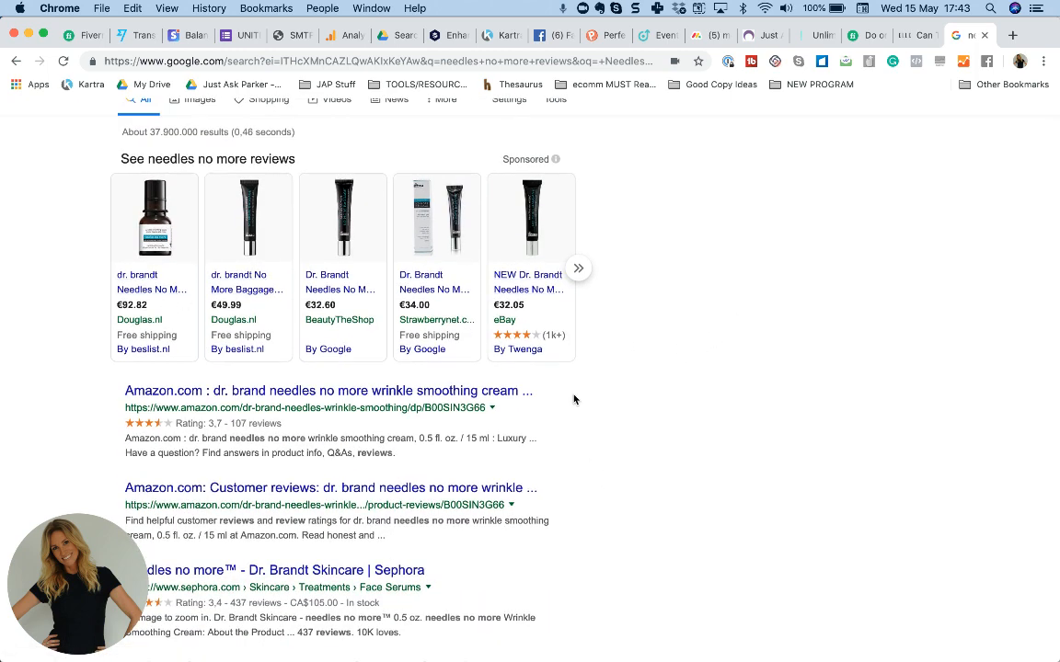
scroll(down, 3)
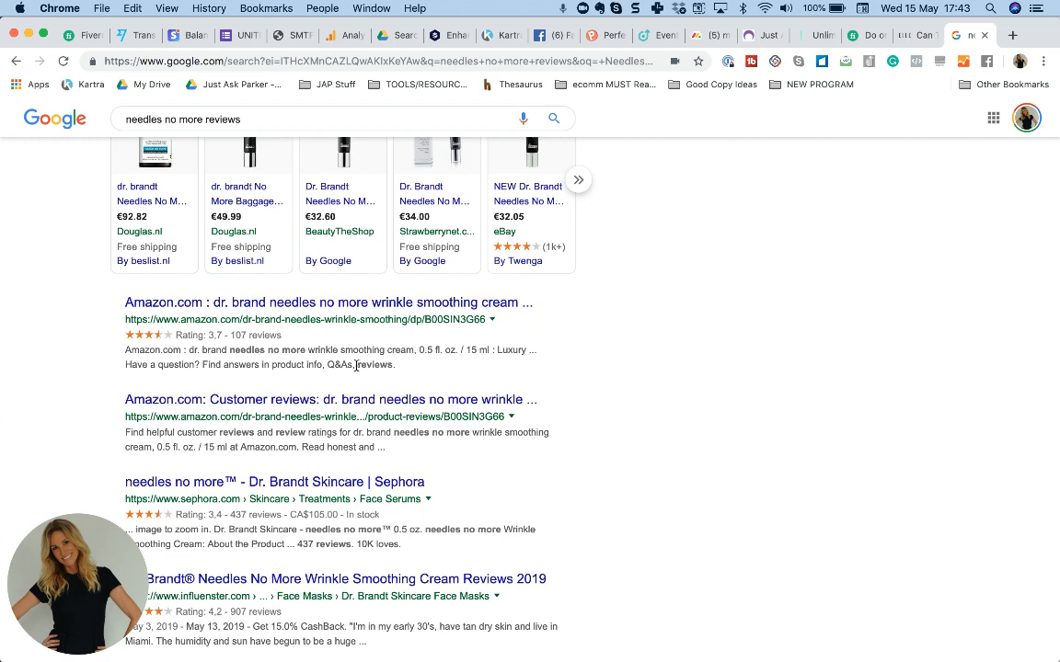
mouse_move(226, 399)
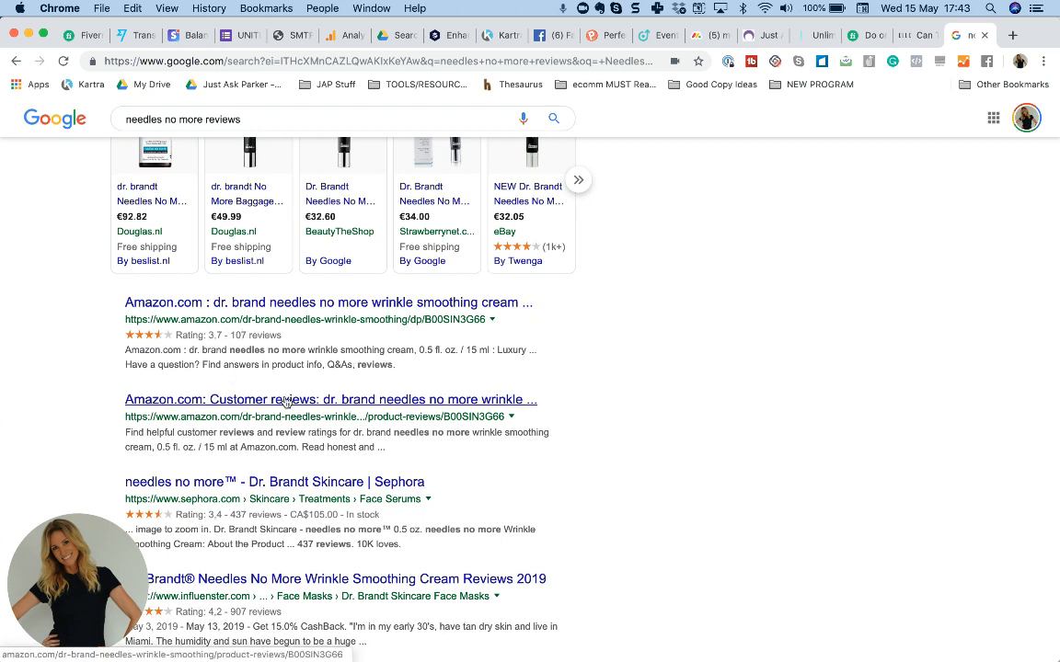
scroll(down, 3)
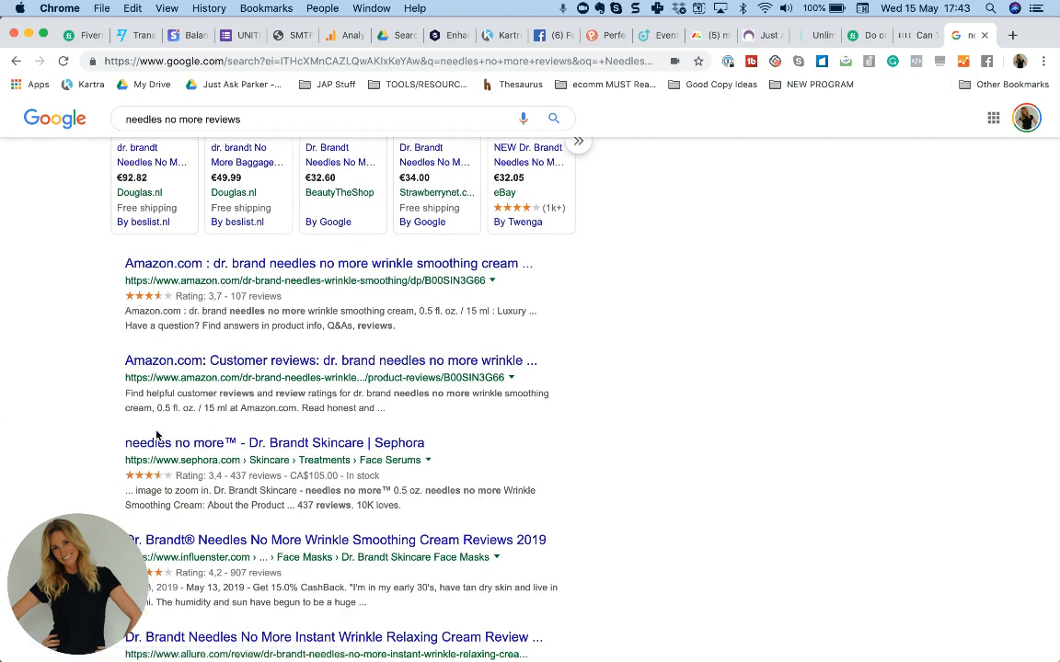
scroll(down, 3)
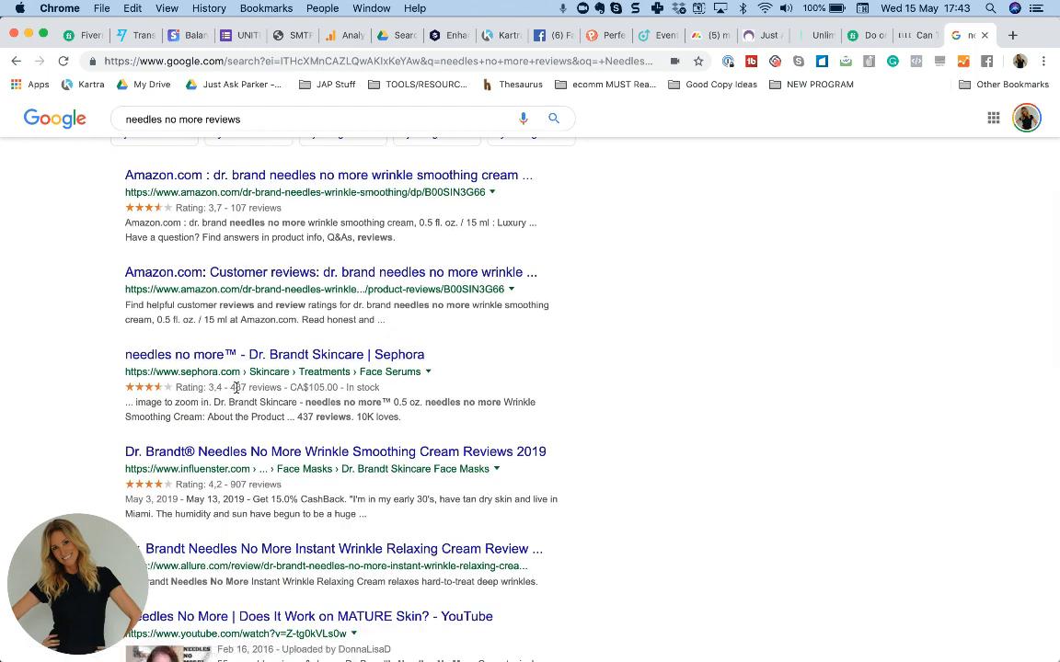
scroll(down, 3)
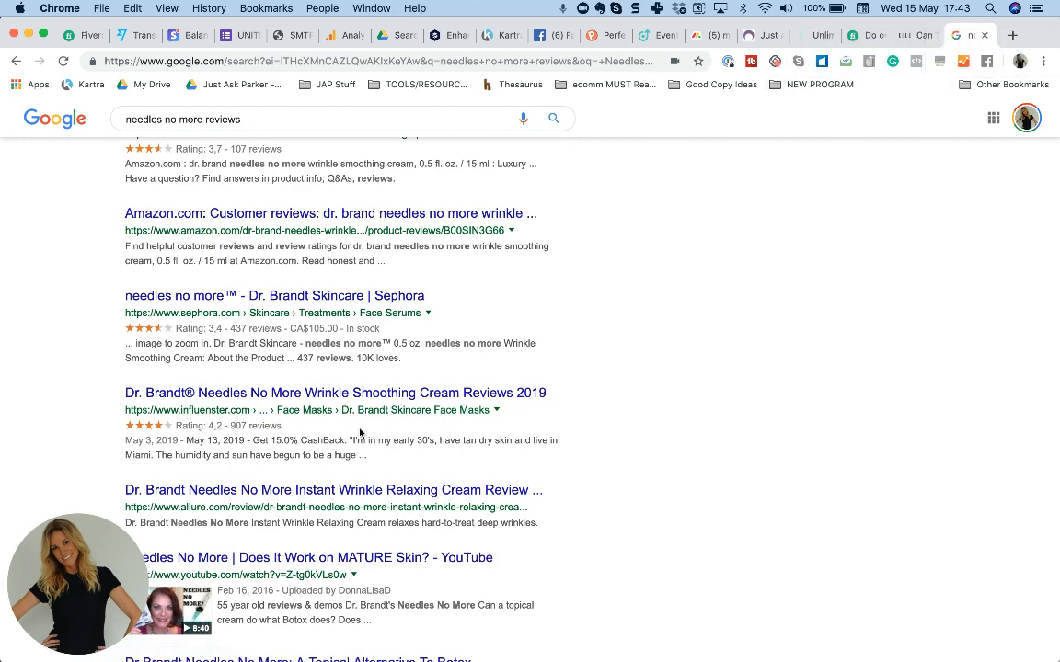
scroll(down, 3)
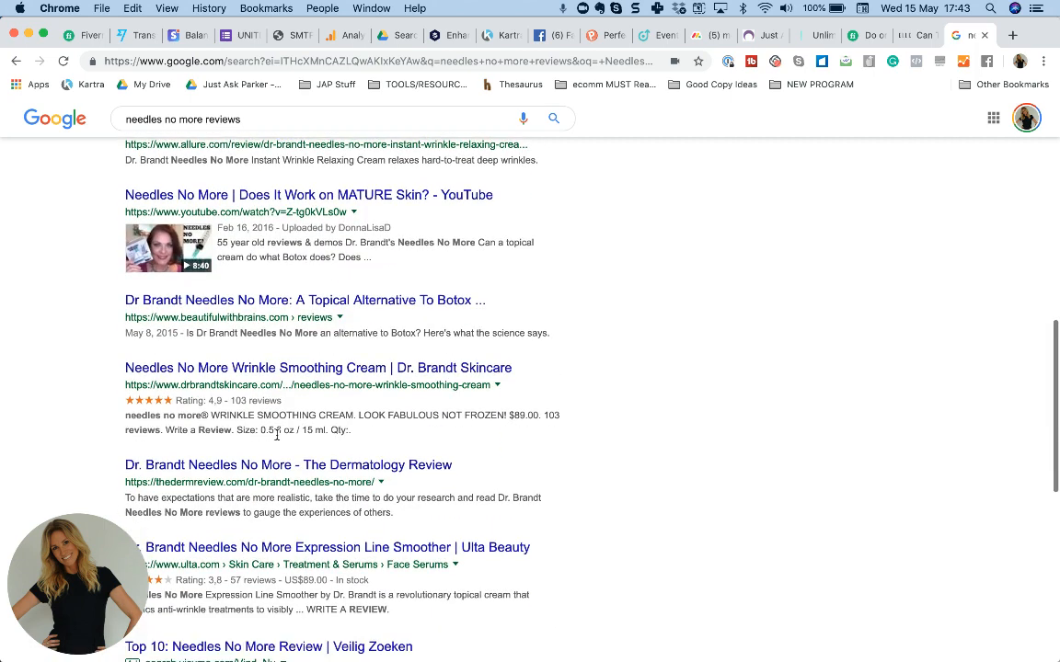
mouse_move(164, 363)
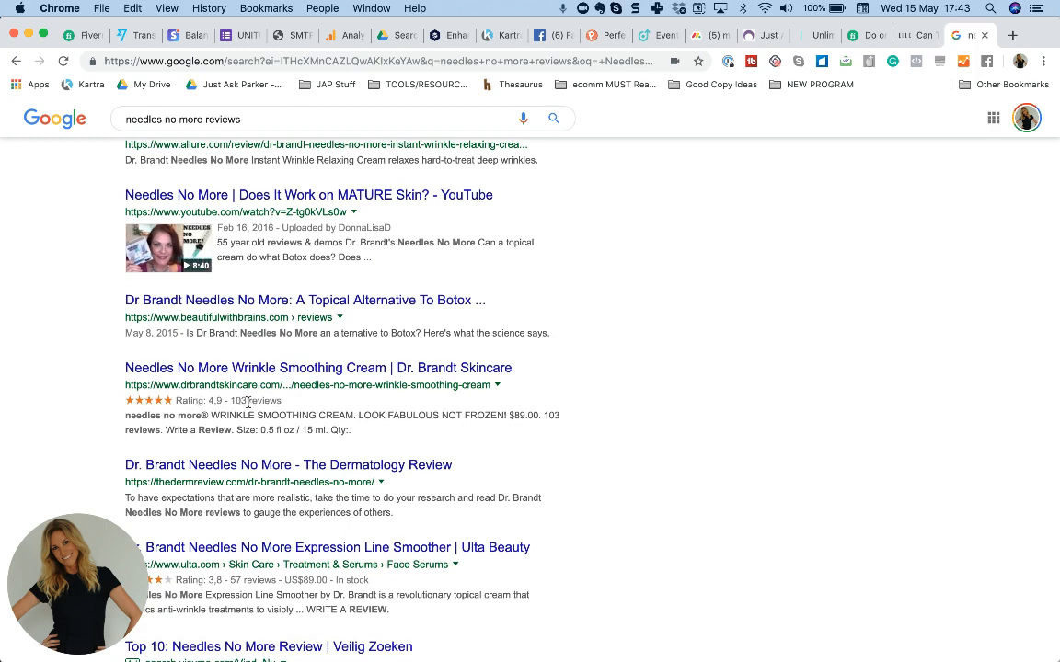
scroll(down, 3)
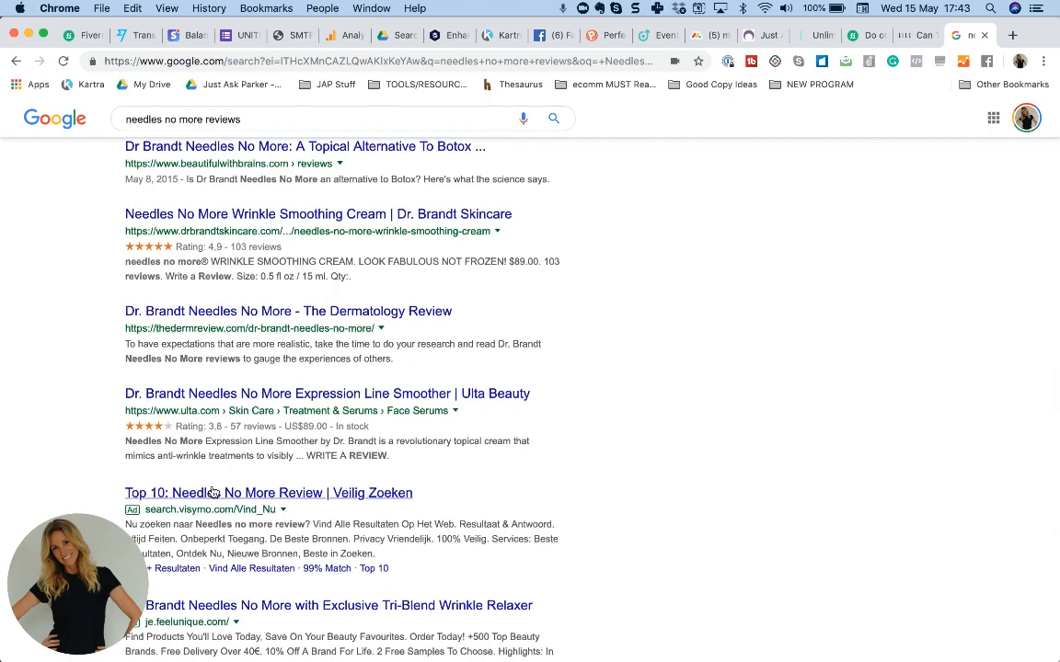
scroll(down, 3)
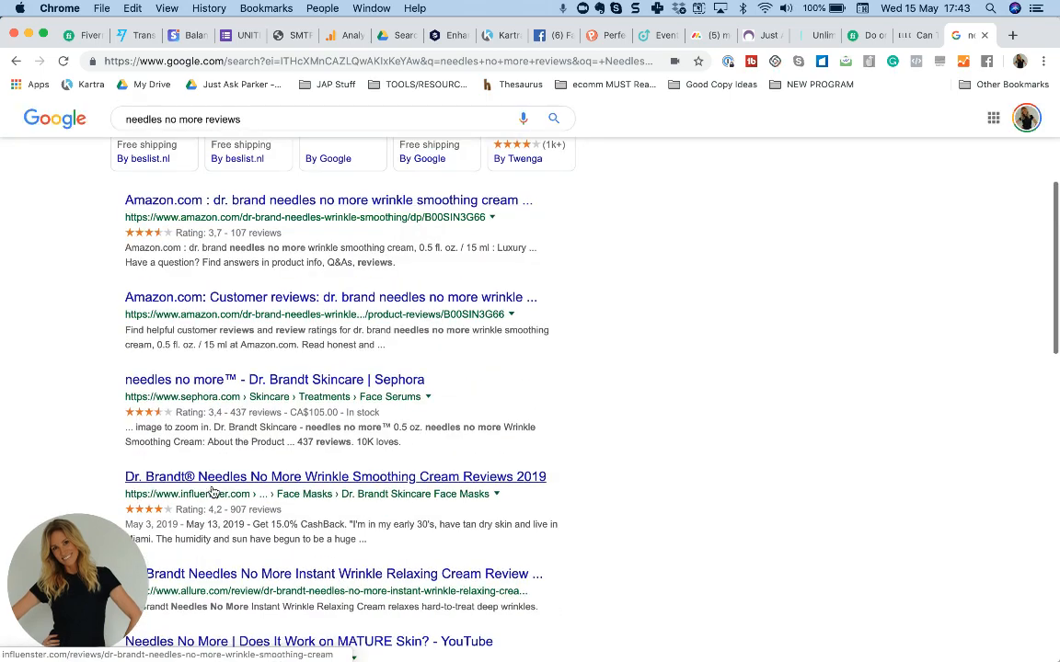
scroll(down, 3)
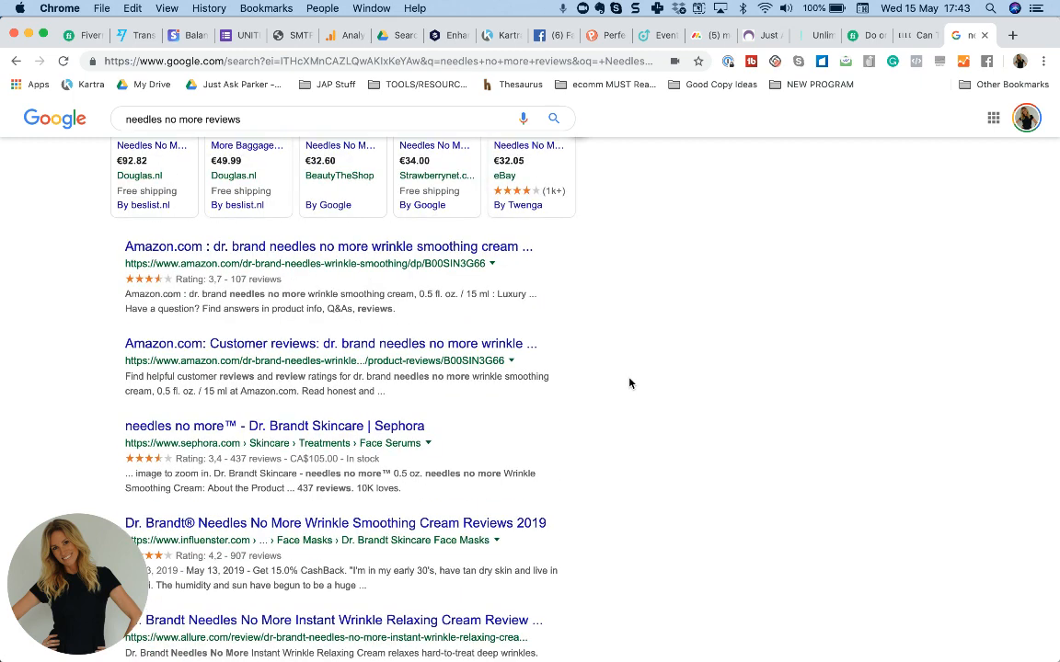
scroll(down, 3)
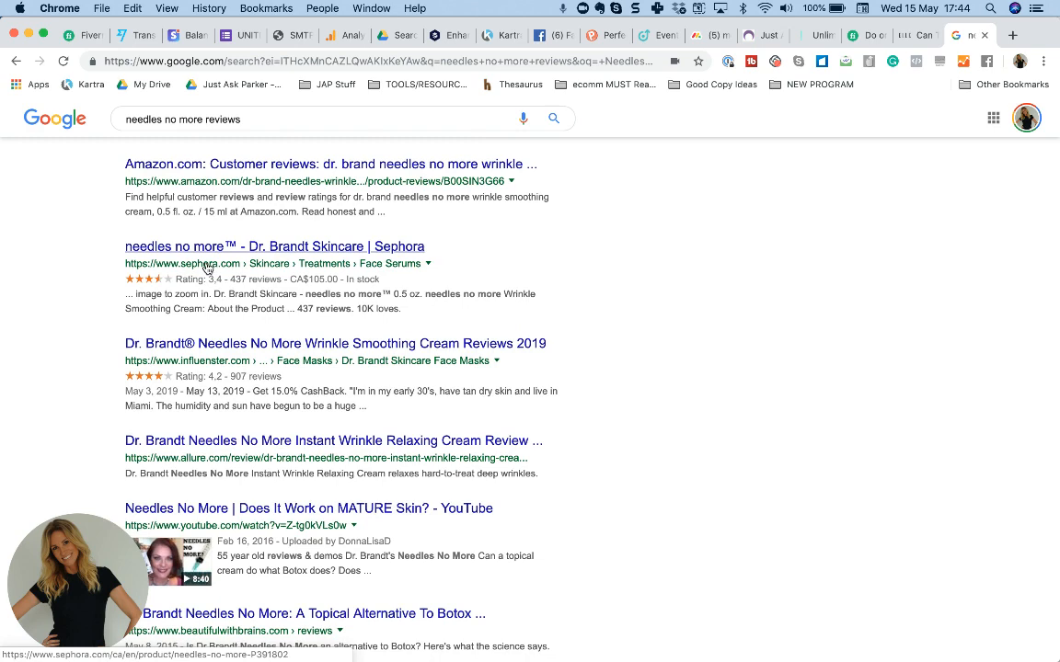
scroll(down, 3)
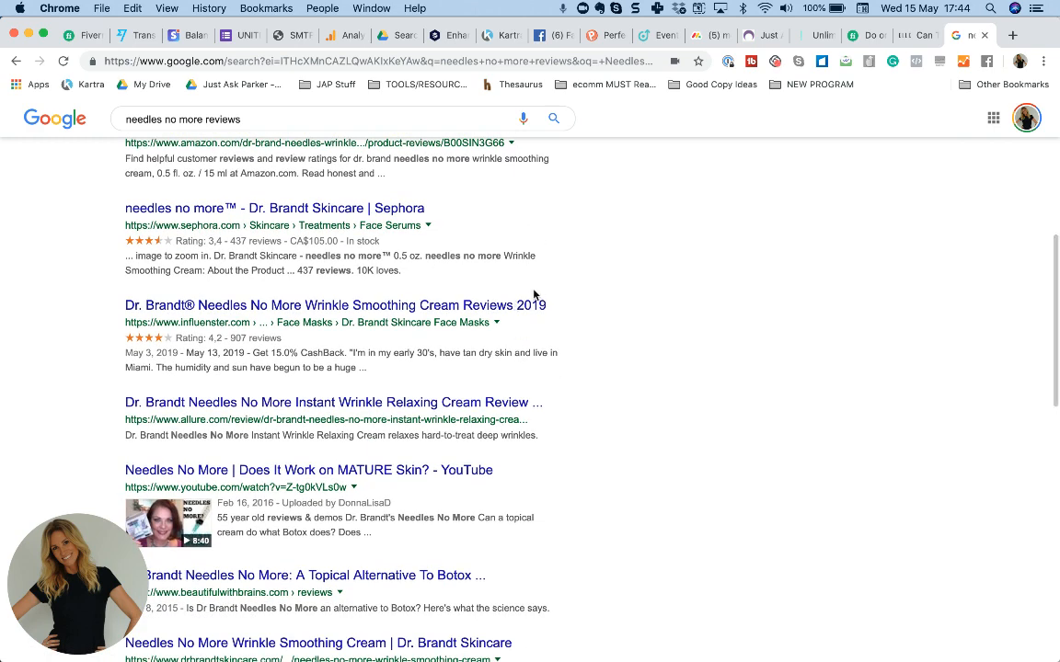
scroll(down, 3)
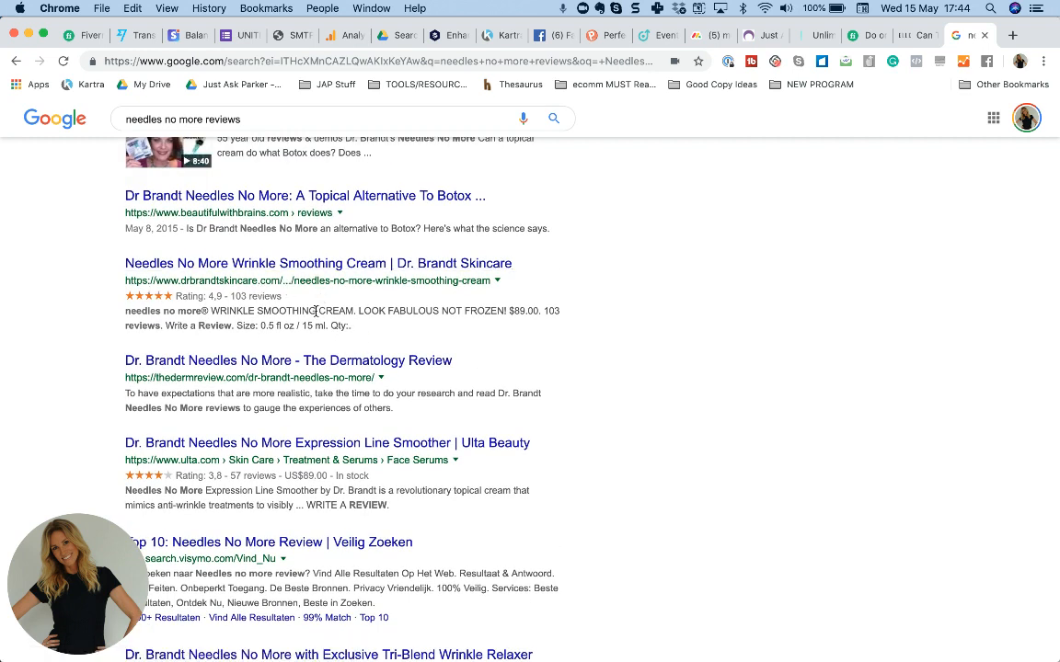
mouse_move(212, 360)
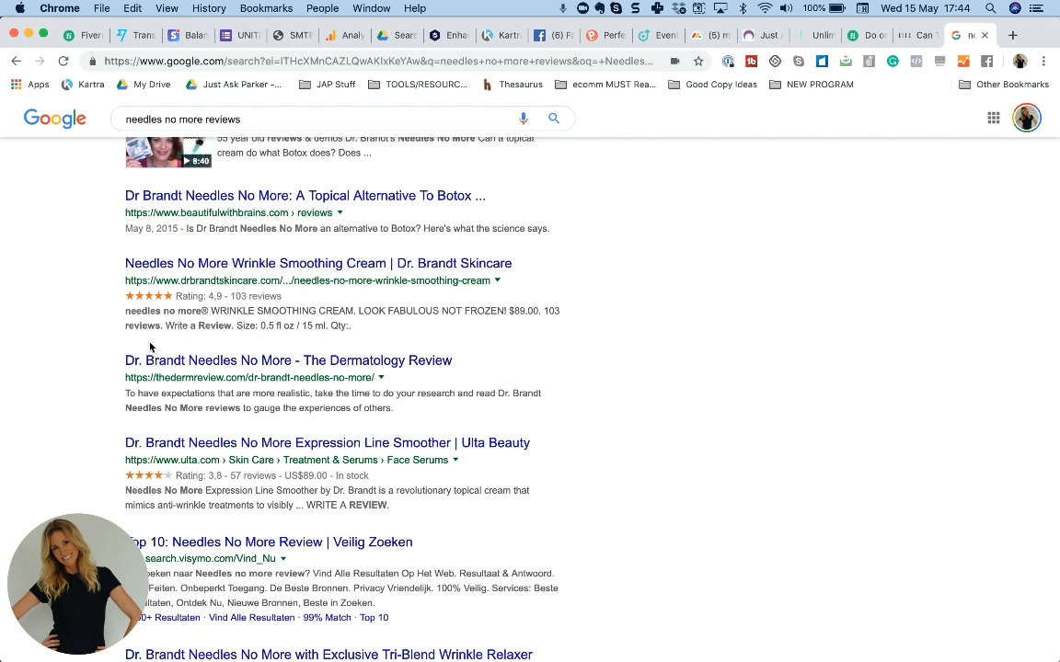
mouse_move(477, 313)
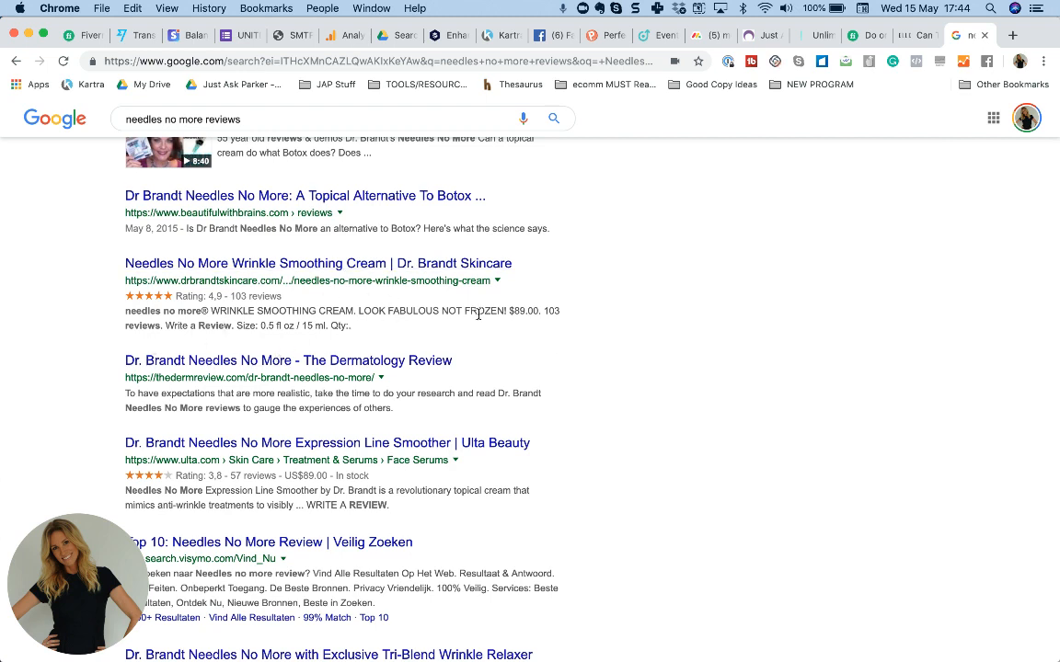
mouse_move(653, 389)
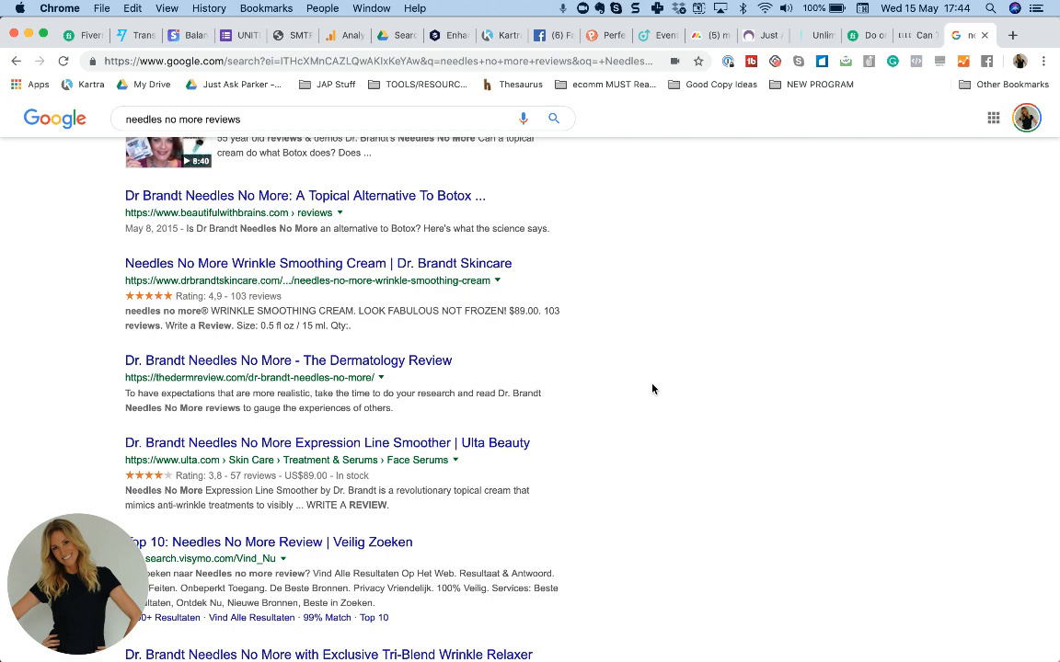
scroll(down, 3)
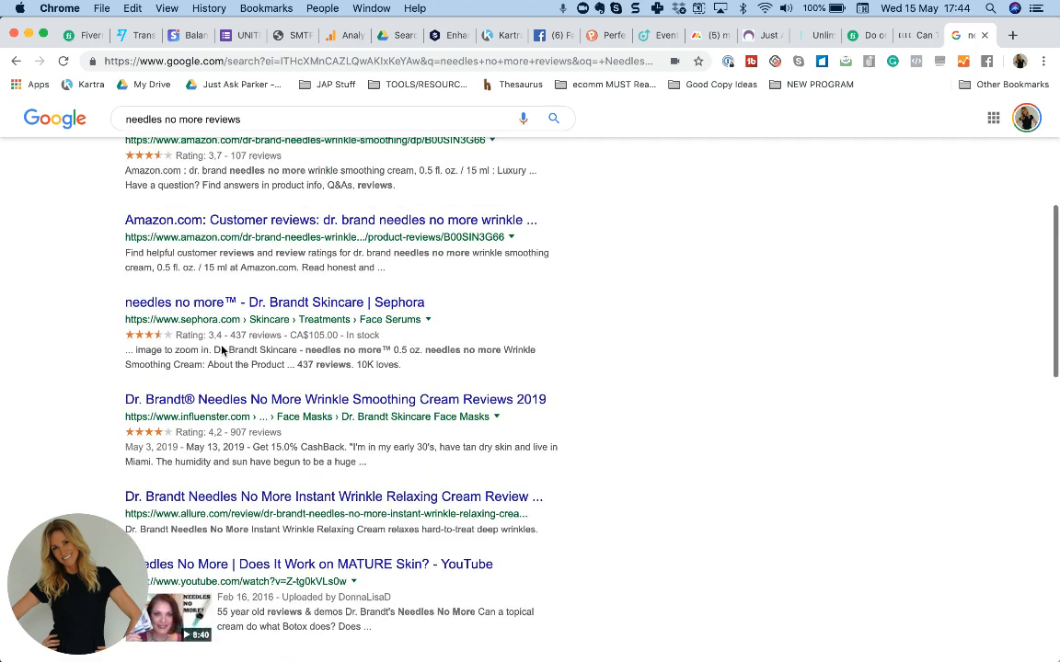
scroll(down, 3)
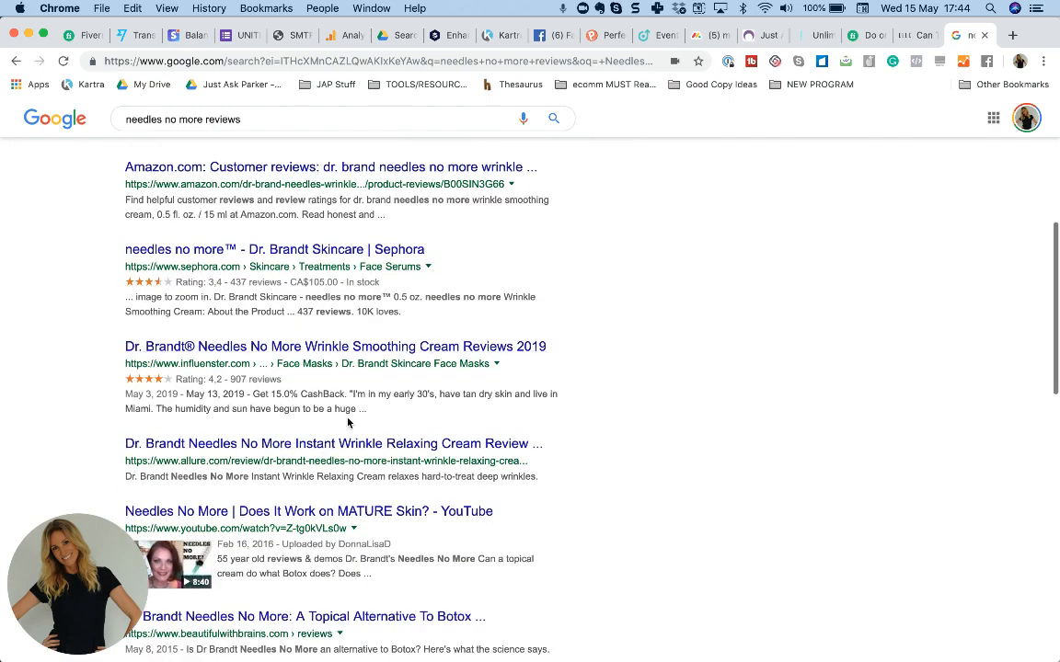
scroll(down, 3)
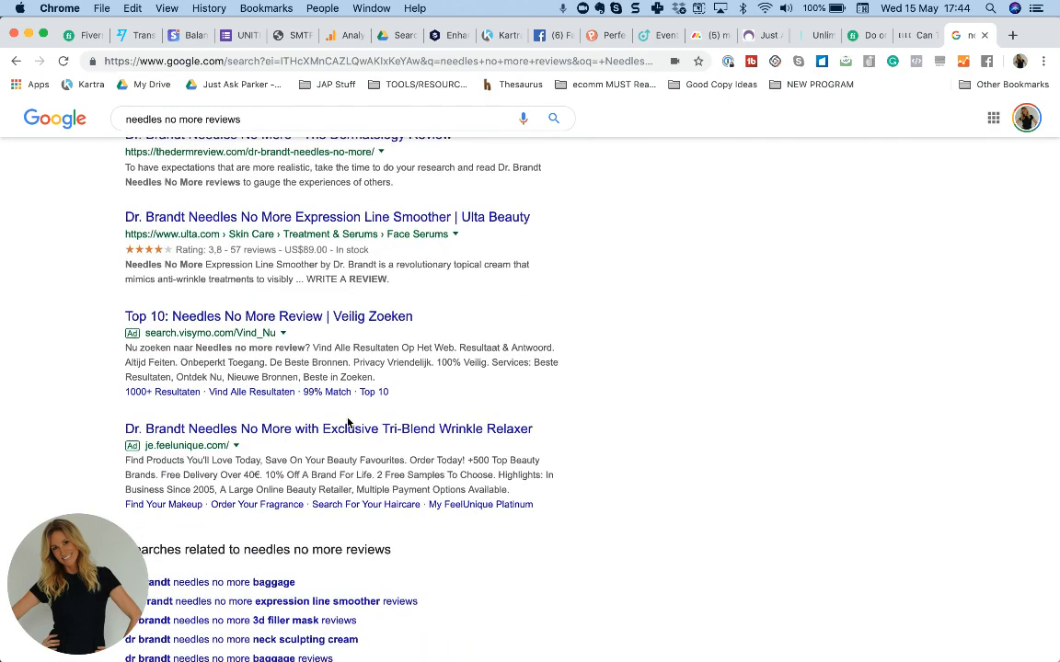